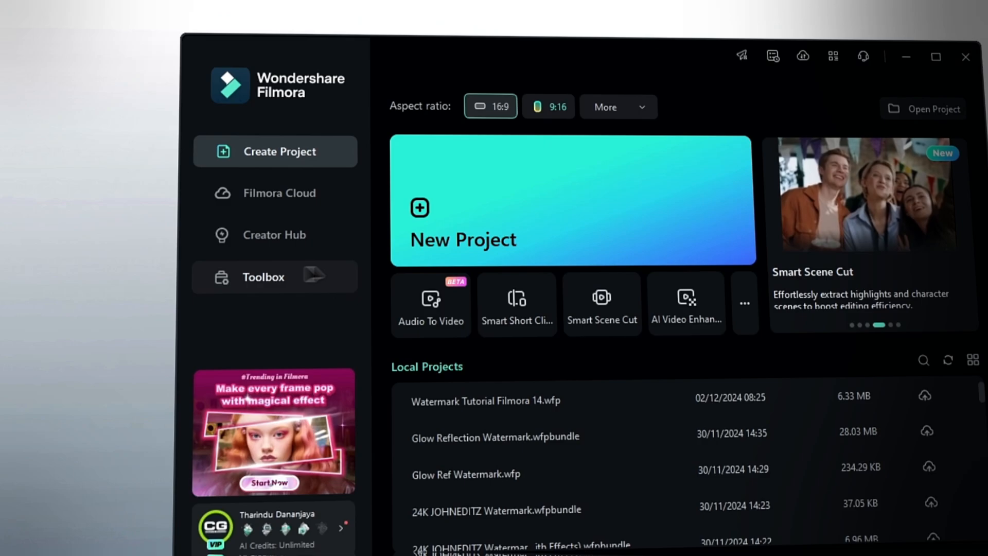
Show the Toolbox section listing Filmora's AI tools
click(263, 284)
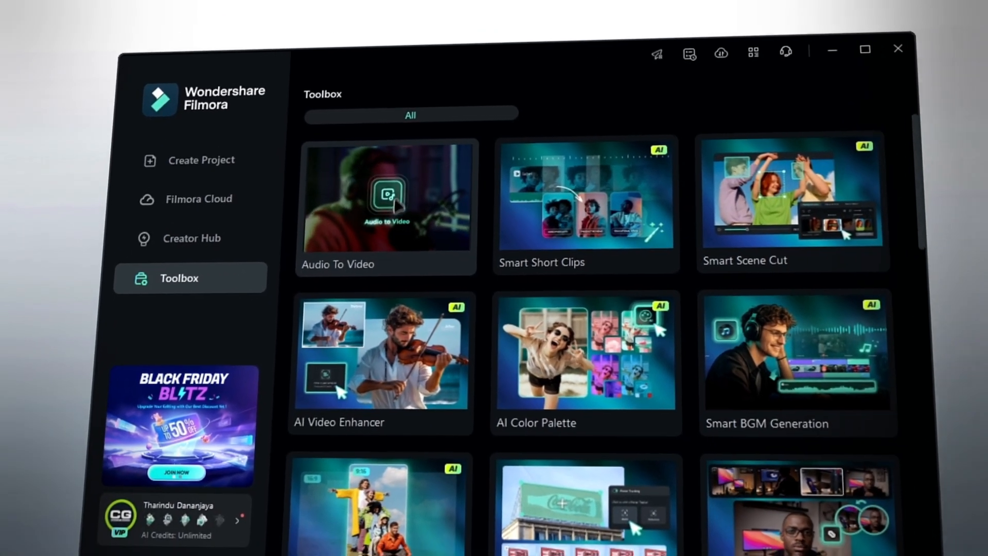
Launch the Audio To Video (Beta) generator from the Toolbox
click(389, 197)
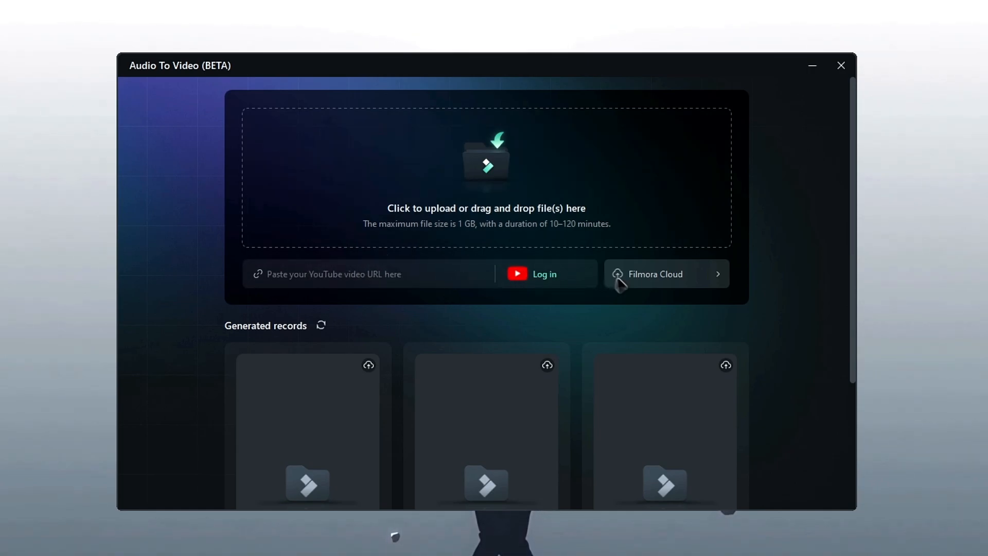
mouse_move(526, 205)
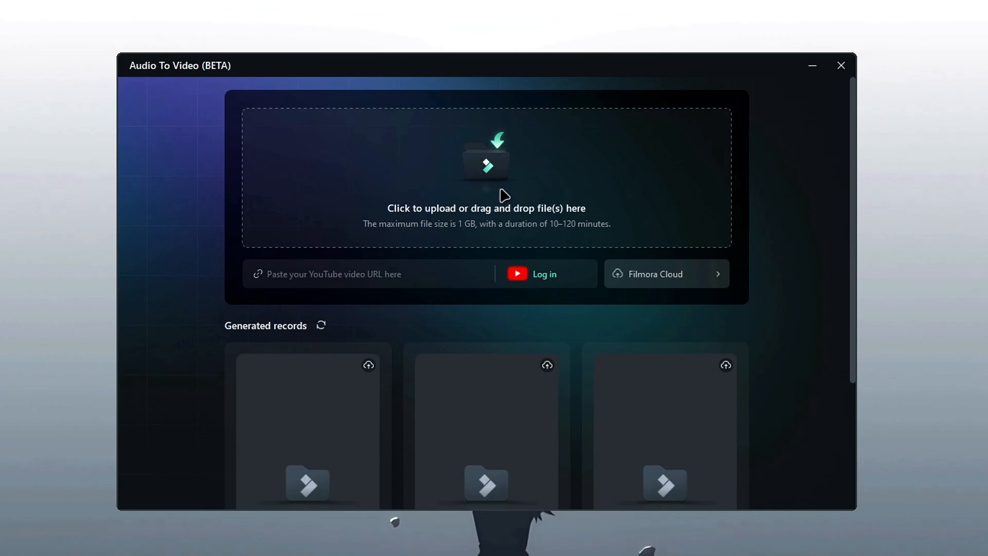
Upload How to Start to Make Videos.mp3 as the source audio
click(485, 176)
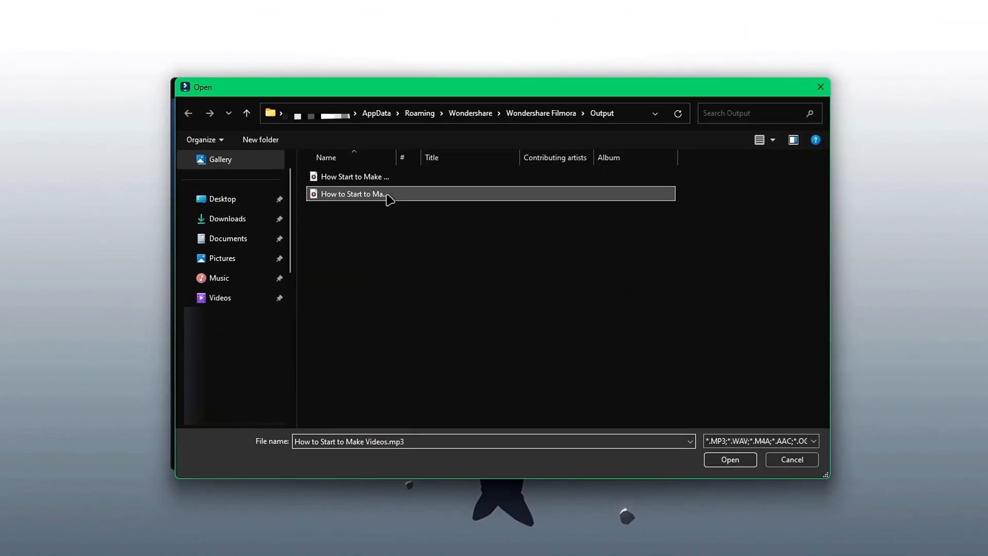
click(729, 460)
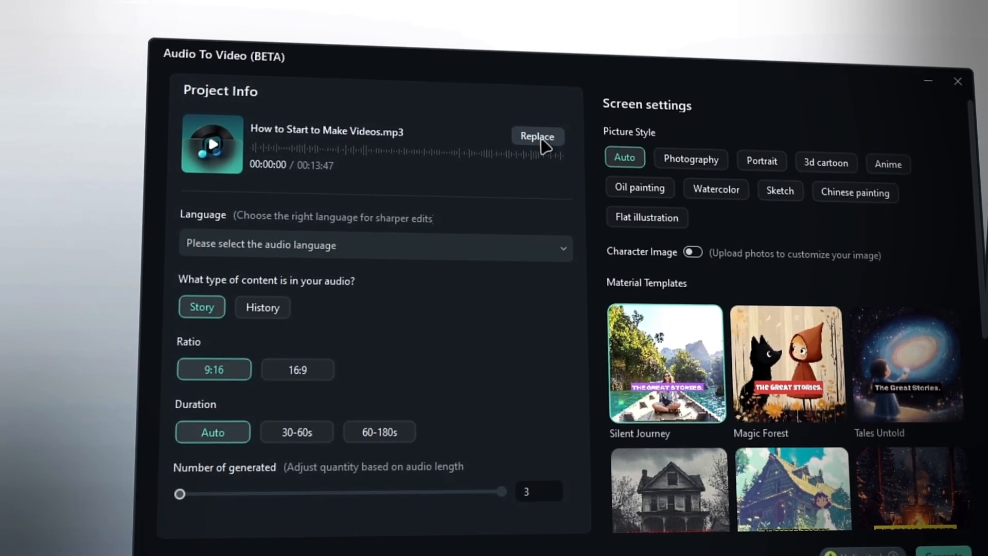
Choose English (US) as the audio language with a 16:9 video ratio
click(375, 245)
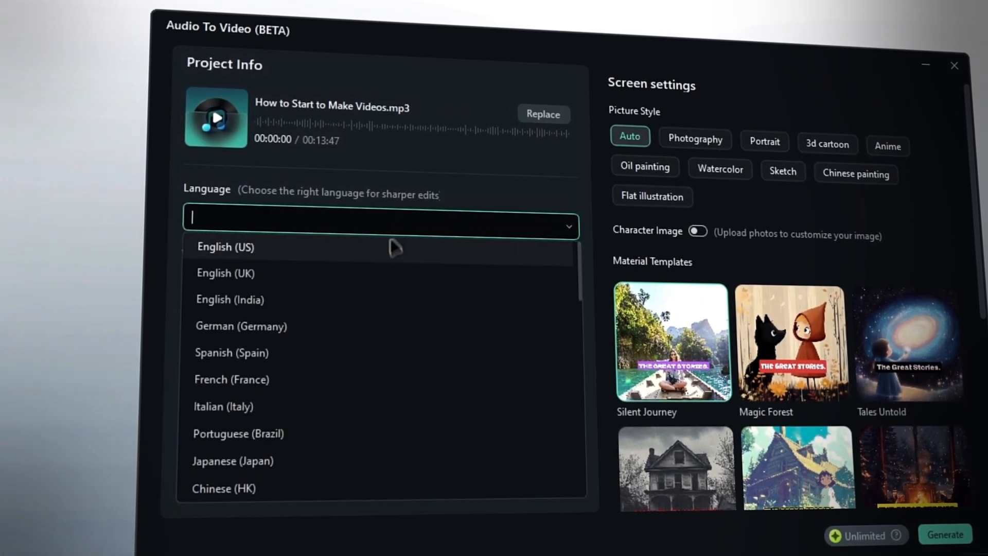
click(226, 246)
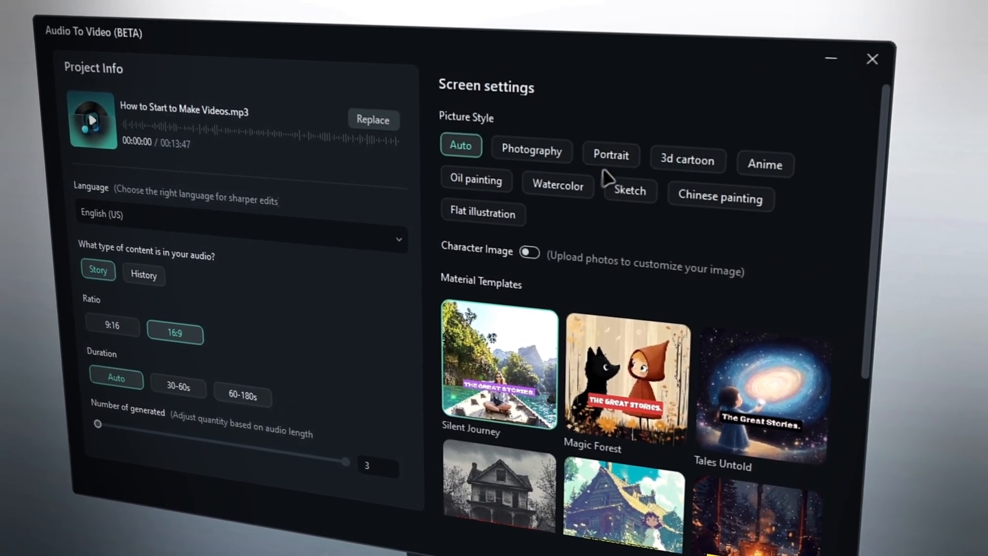
Select Flat illustration as the picture style for generated images
click(484, 212)
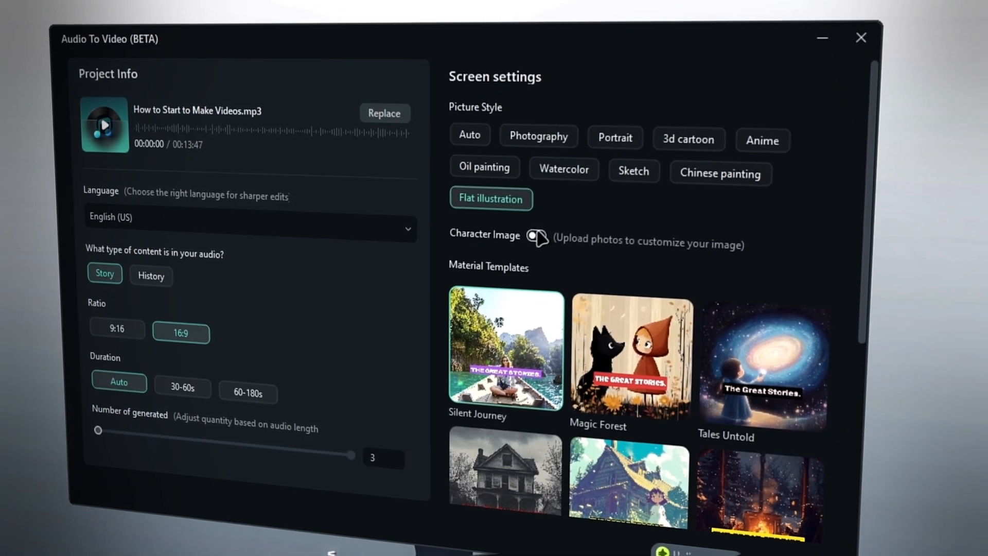
click(535, 237)
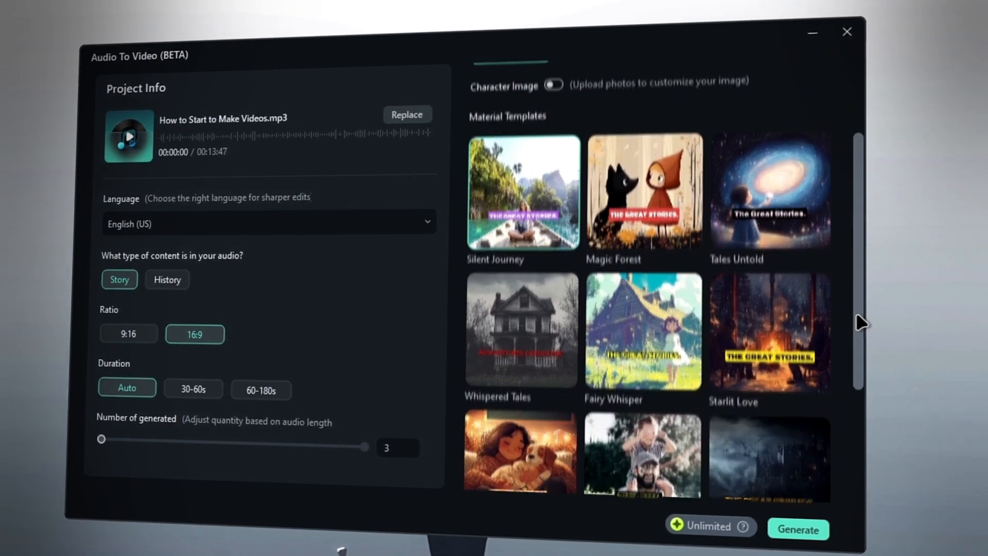
Pick the Timeless Tales material template and generate the videos
scroll(down, 3)
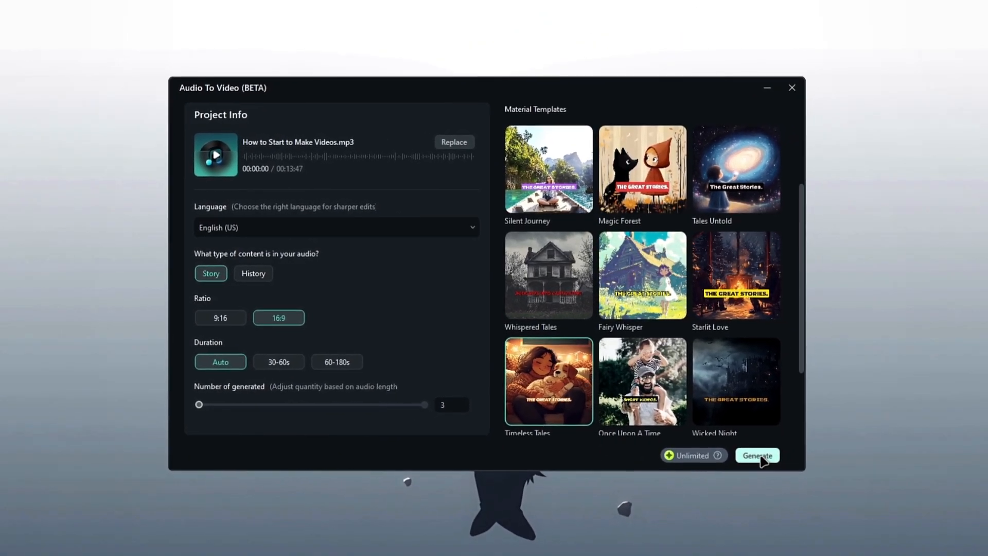
click(757, 455)
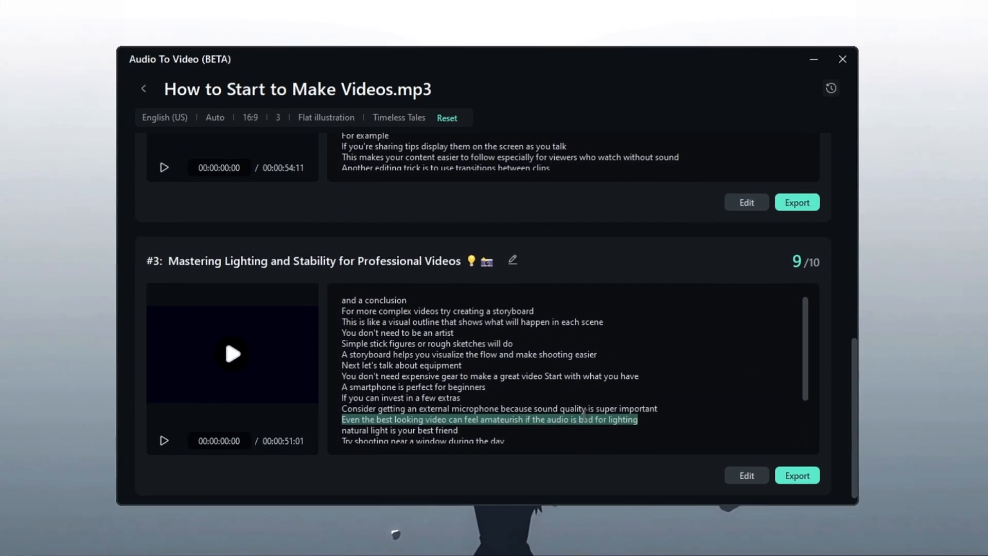
Play result #3, Mastering Lighting and Stability for Professional Videos
click(231, 353)
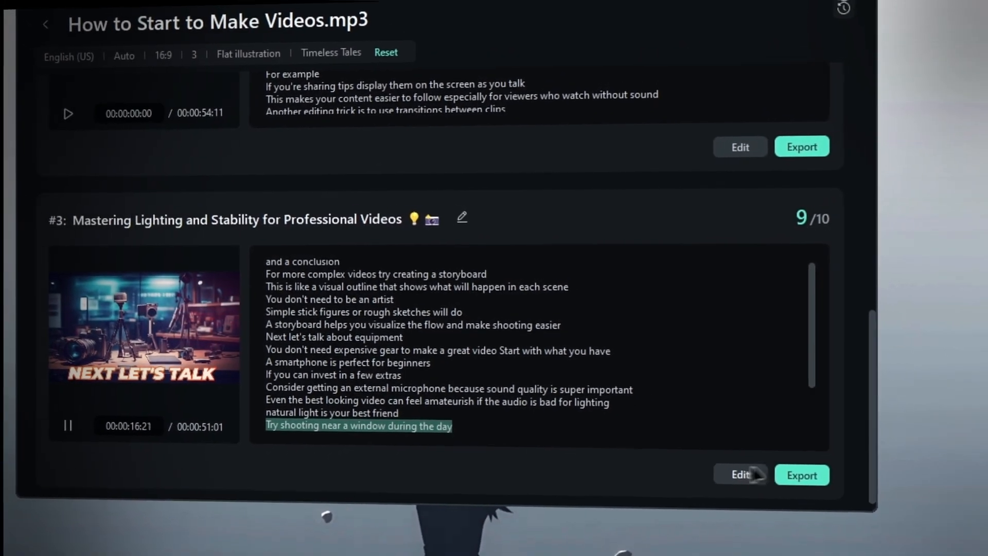
Edit result #3, loading its 51-second project onto the editor timeline
click(739, 475)
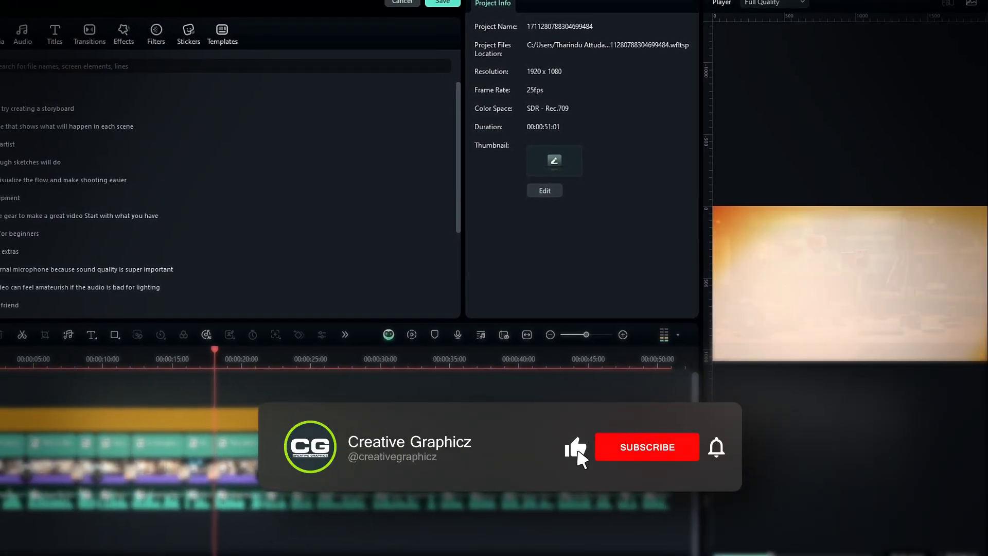
click(717, 447)
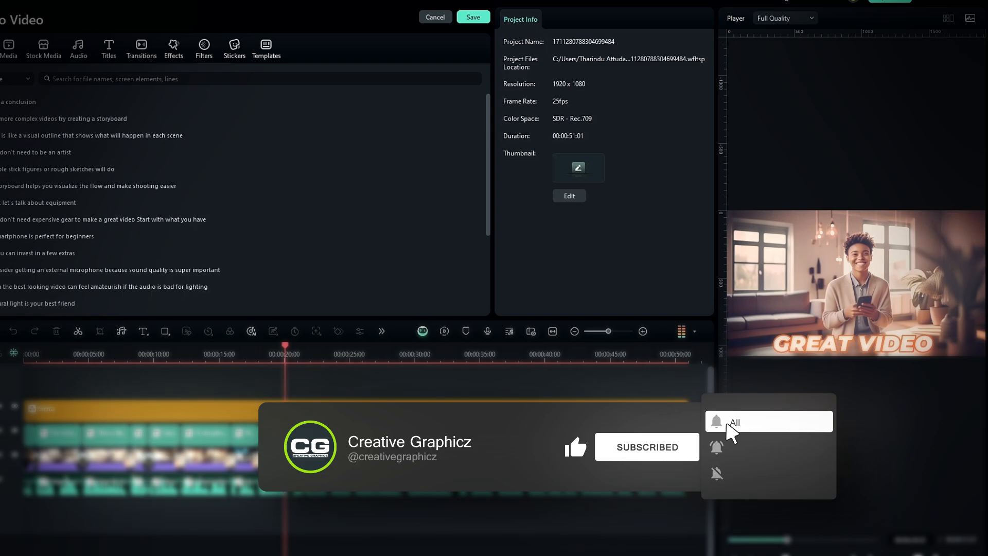